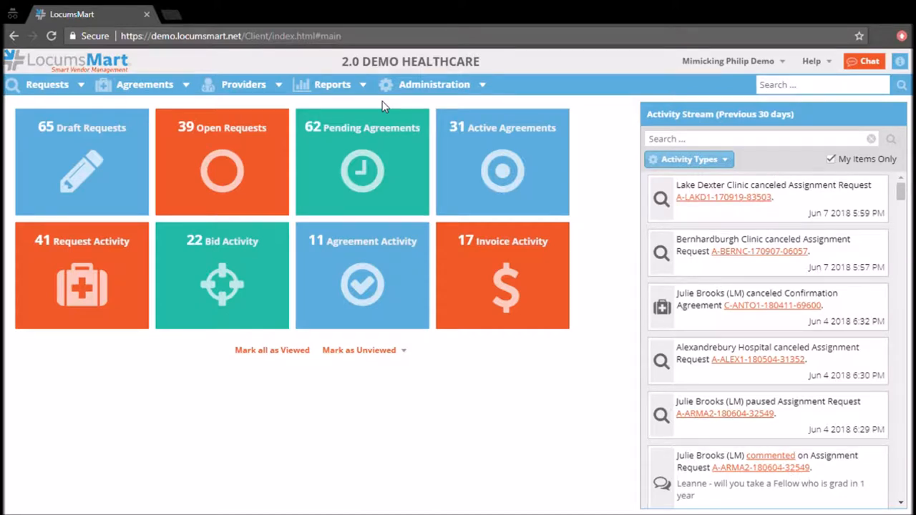
- Go to Billing through the Administration menu
{"action": "left_click", "coordinate": [434, 85]}
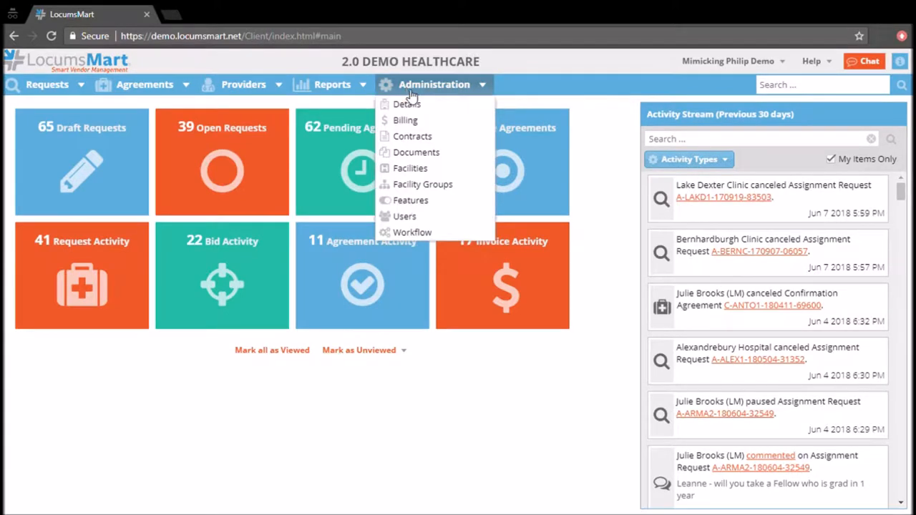
{"action": "mouse_move", "coordinate": [410, 201]}
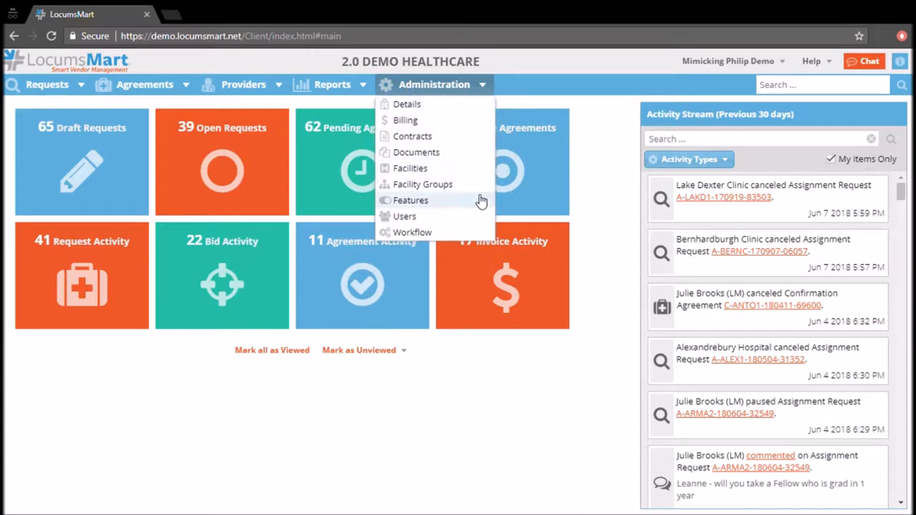
{"action": "left_click", "coordinate": [410, 201]}
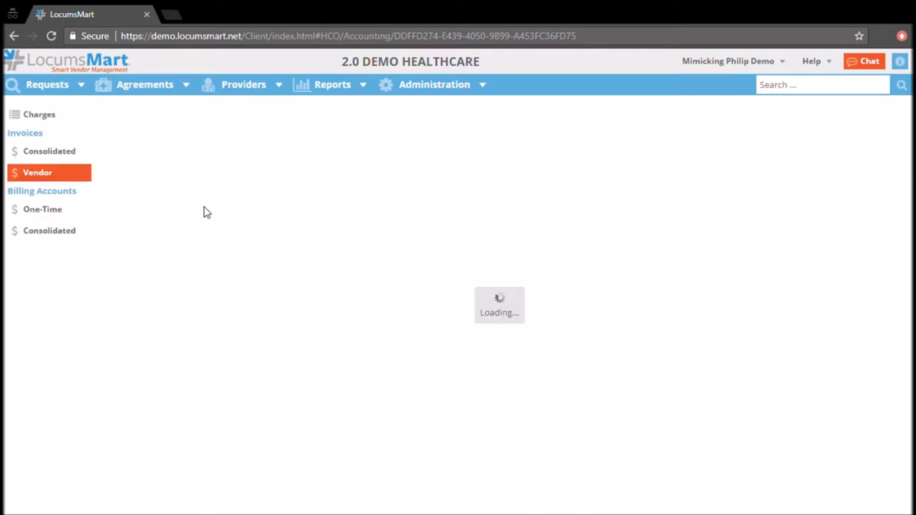
- Open the Consolidated billing accounts page under Billing Accounts
{"action": "left_click", "coordinate": [37, 173]}
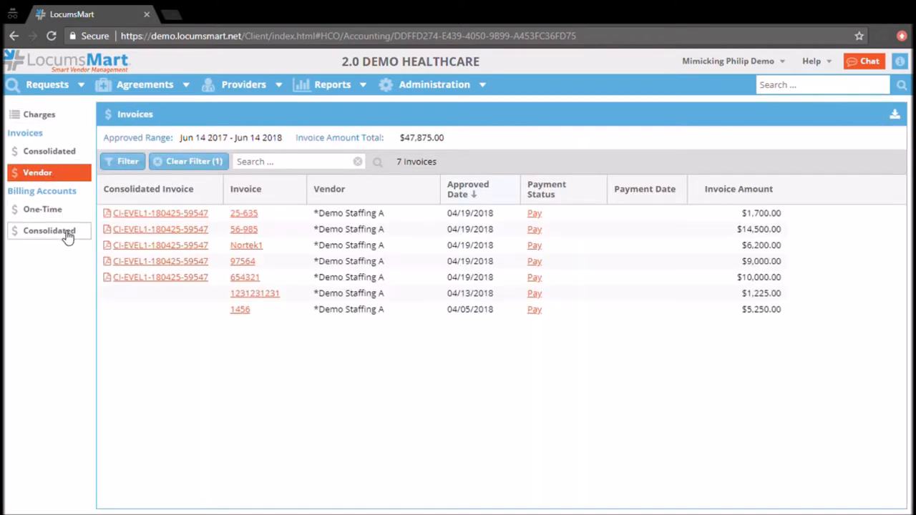
{"action": "left_click", "coordinate": [49, 230]}
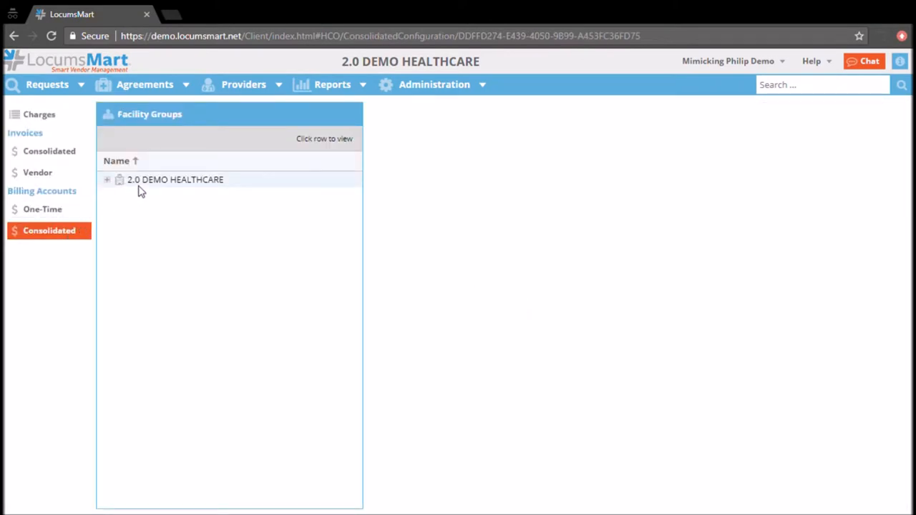
{"action": "left_click", "coordinate": [176, 180]}
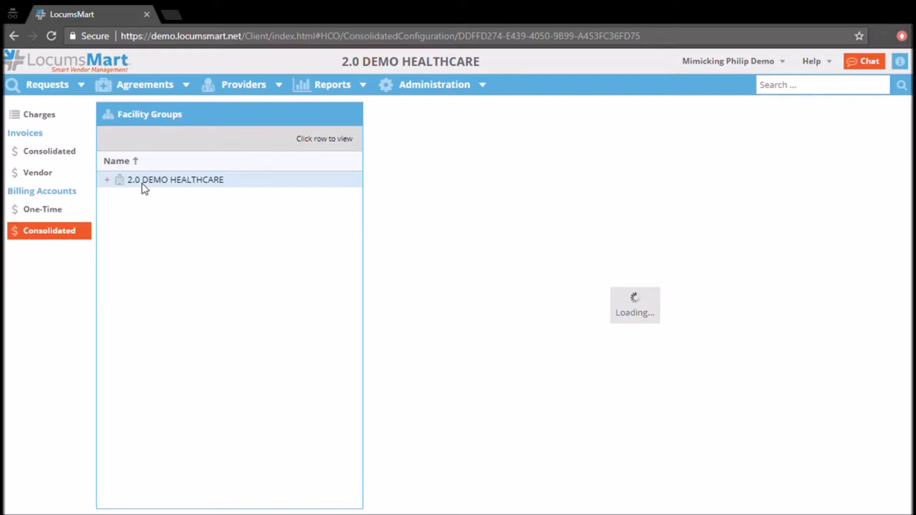
{"action": "left_click", "coordinate": [176, 180]}
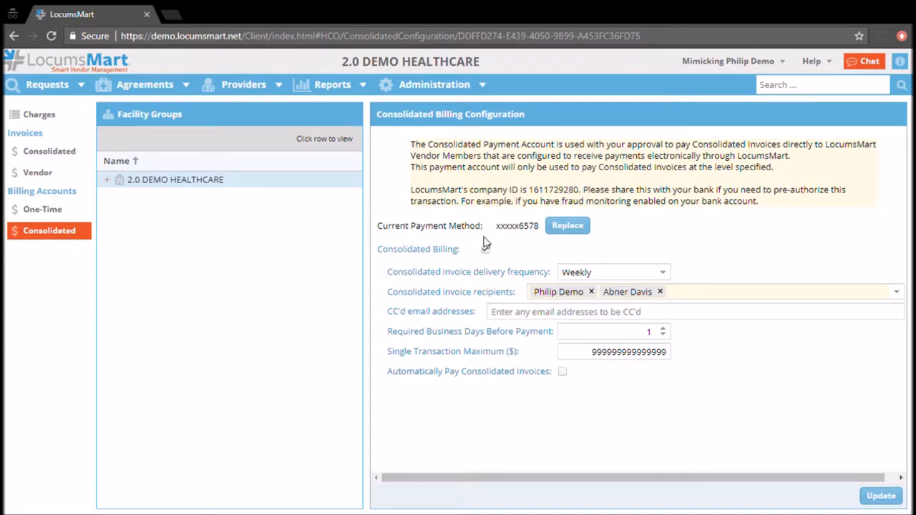
{"action": "left_click", "coordinate": [567, 225]}
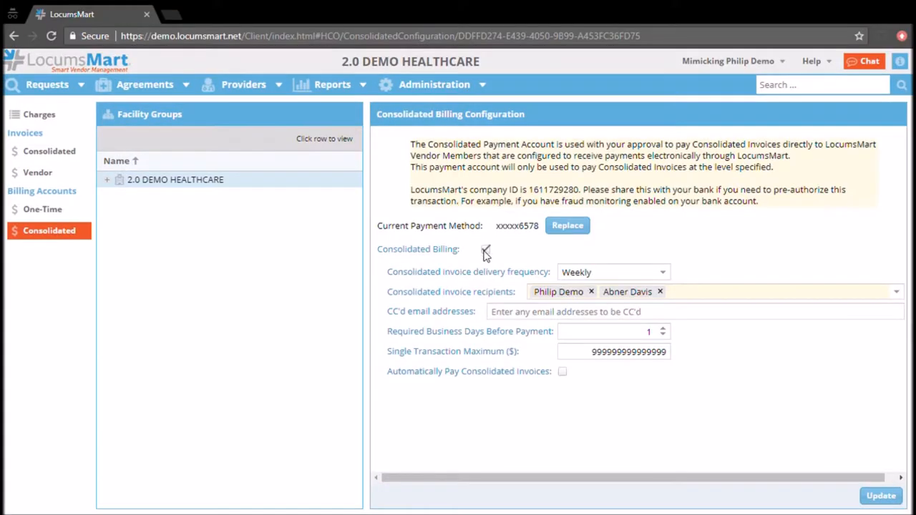
{"action": "left_click", "coordinate": [486, 248]}
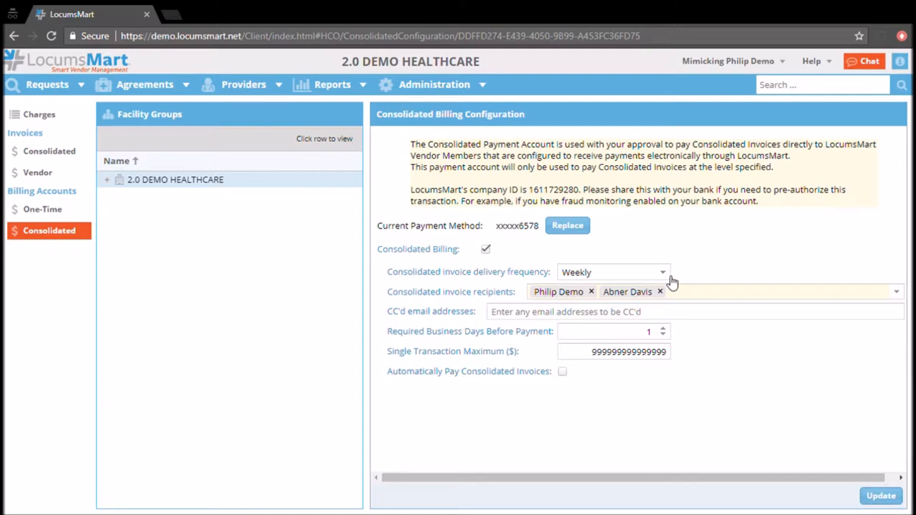
{"action": "left_click", "coordinate": [612, 272]}
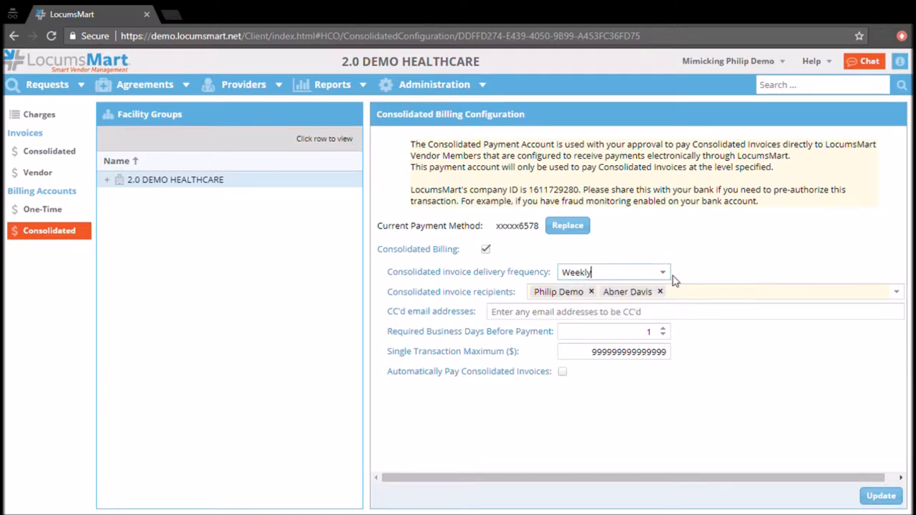
{"action": "left_click", "coordinate": [716, 291]}
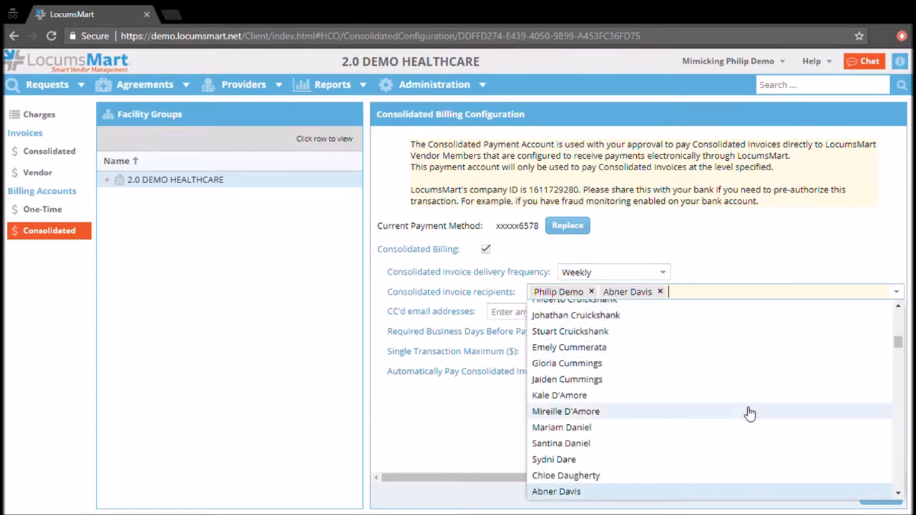
{"action": "mouse_move", "coordinate": [756, 418]}
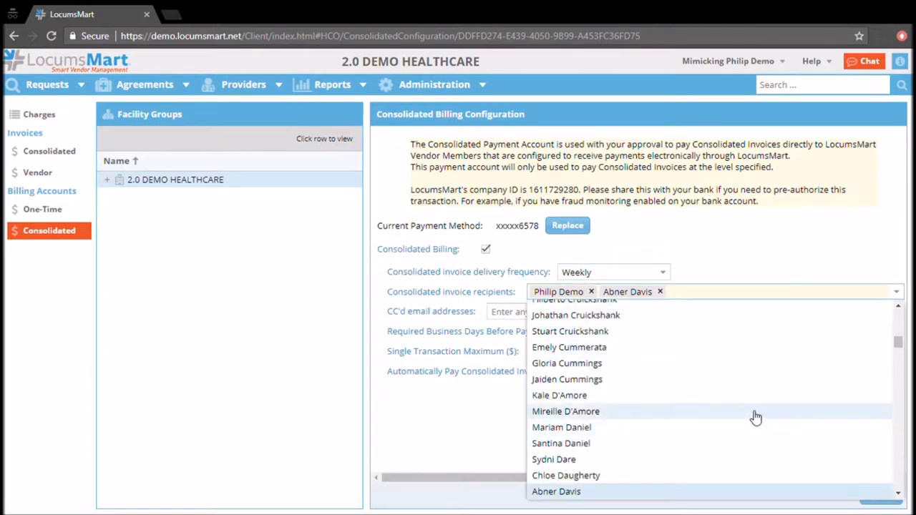
{"action": "left_click", "coordinate": [566, 411]}
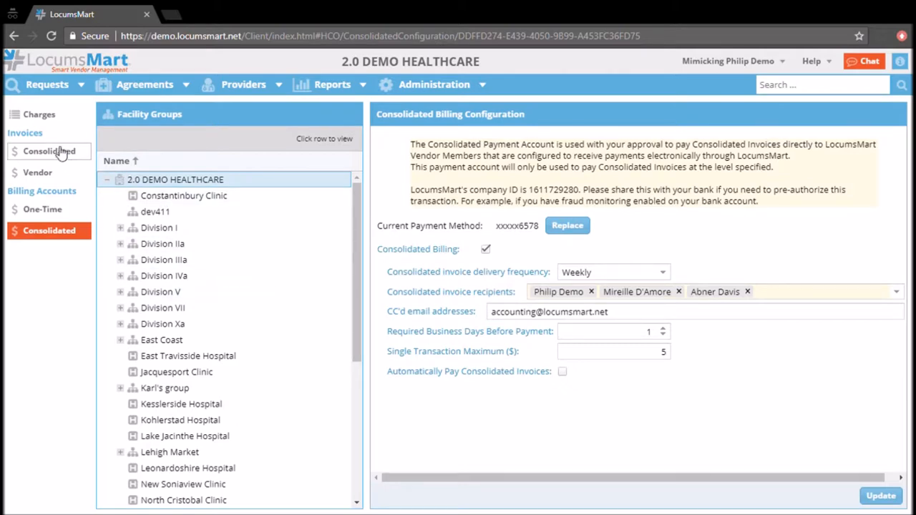
{"action": "mouse_move", "coordinate": [51, 167]}
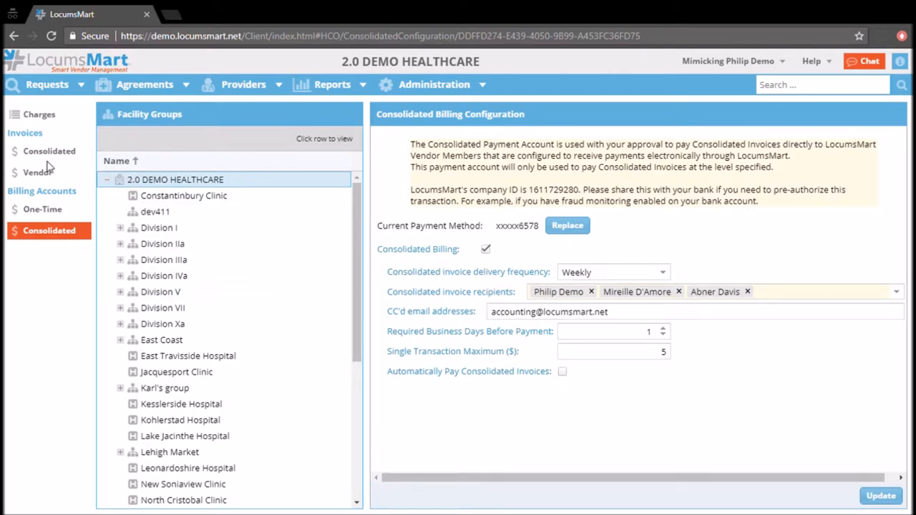
- Open the Vendor invoices list showing seven Demo Staffing A invoices
{"action": "left_click", "coordinate": [37, 172]}
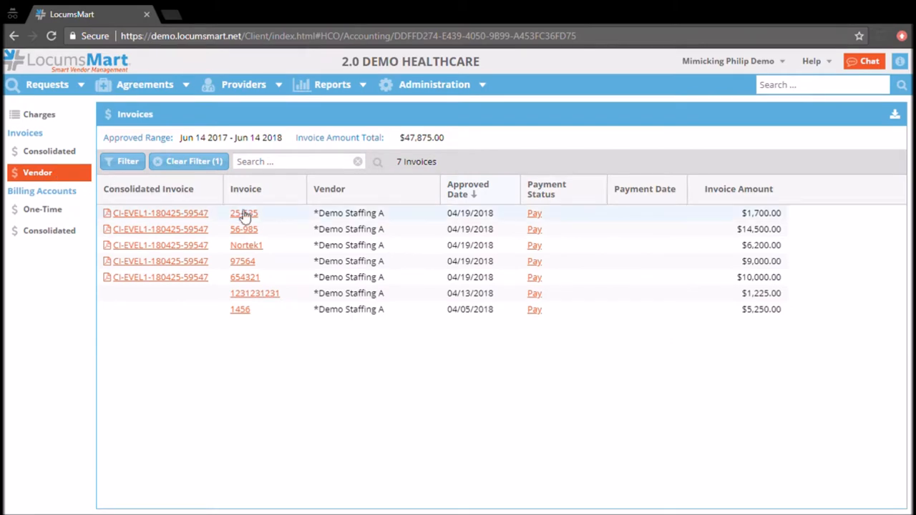
{"action": "mouse_move", "coordinate": [258, 229]}
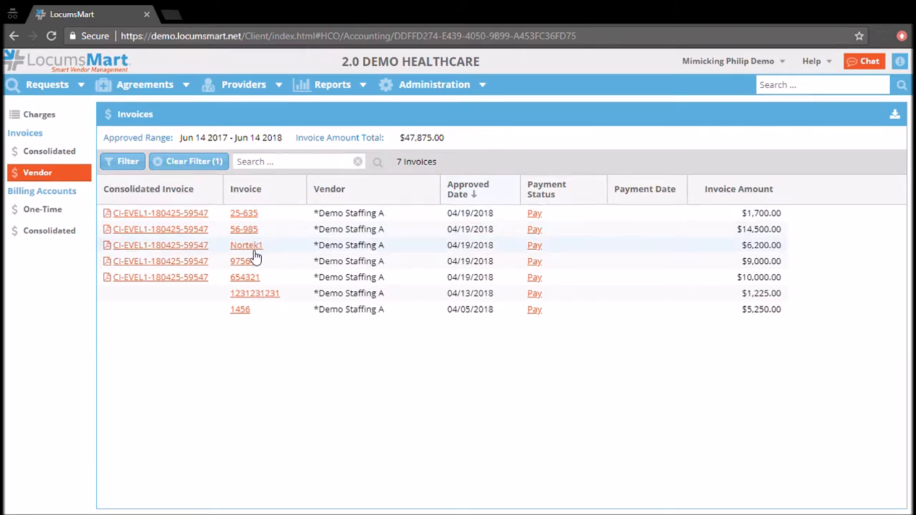
{"action": "mouse_move", "coordinate": [245, 277]}
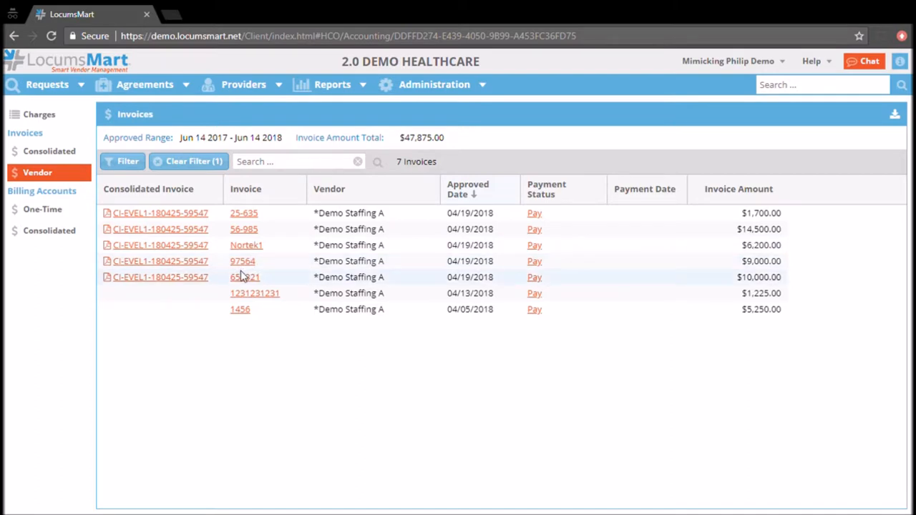
{"action": "mouse_move", "coordinate": [231, 282]}
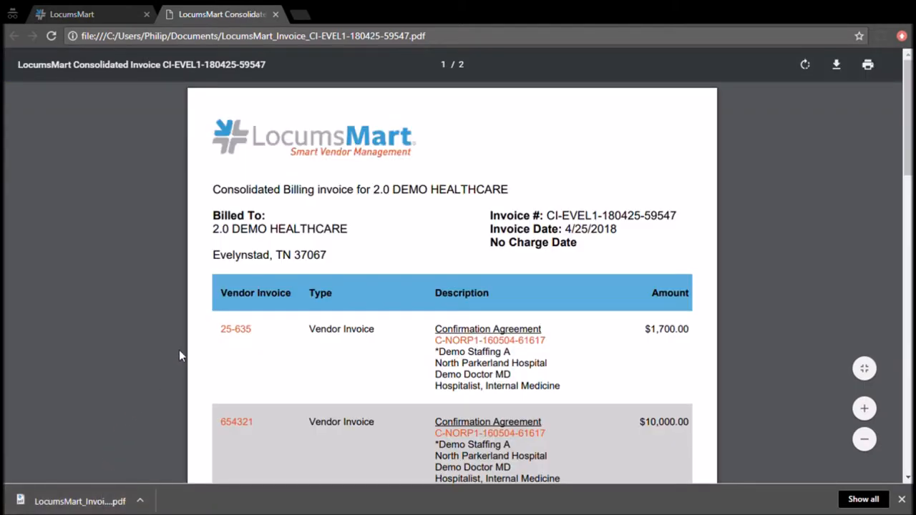
{"action": "scroll", "scroll_direction": "down", "scroll_amount": 3}
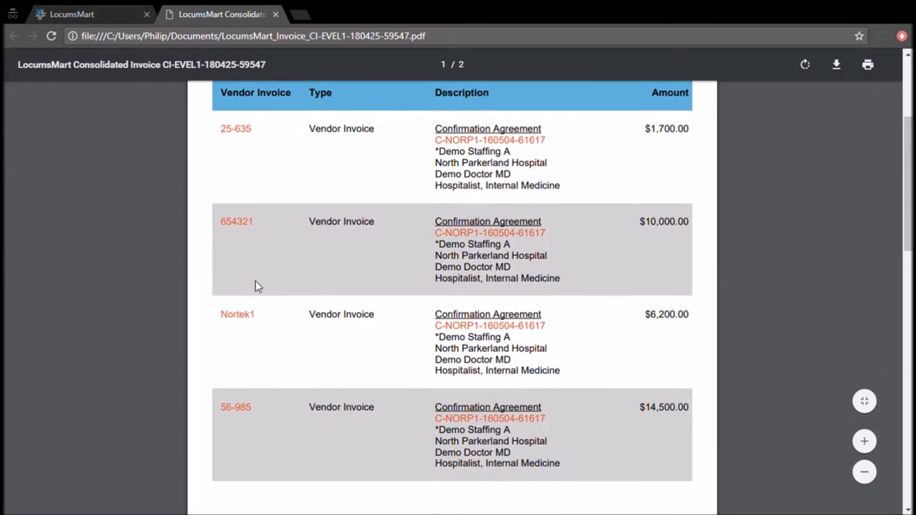
{"action": "left_click", "coordinate": [72, 13]}
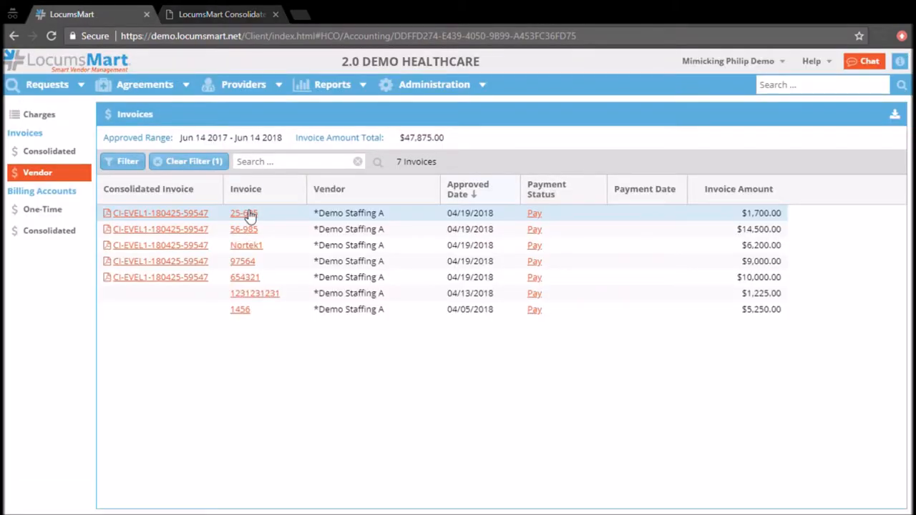
- Review invoice 25-635's timesheets and documents and open its Remove Approval form
{"action": "left_click", "coordinate": [243, 213]}
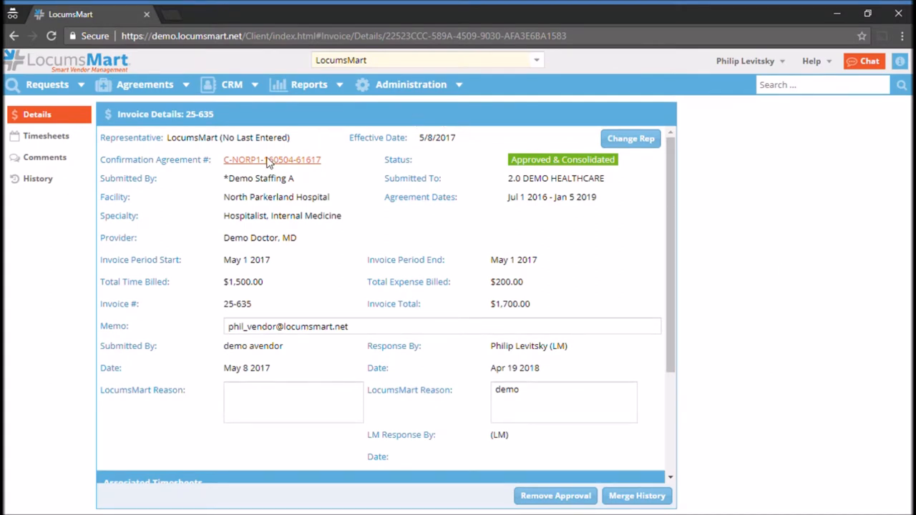
{"action": "mouse_move", "coordinate": [122, 239]}
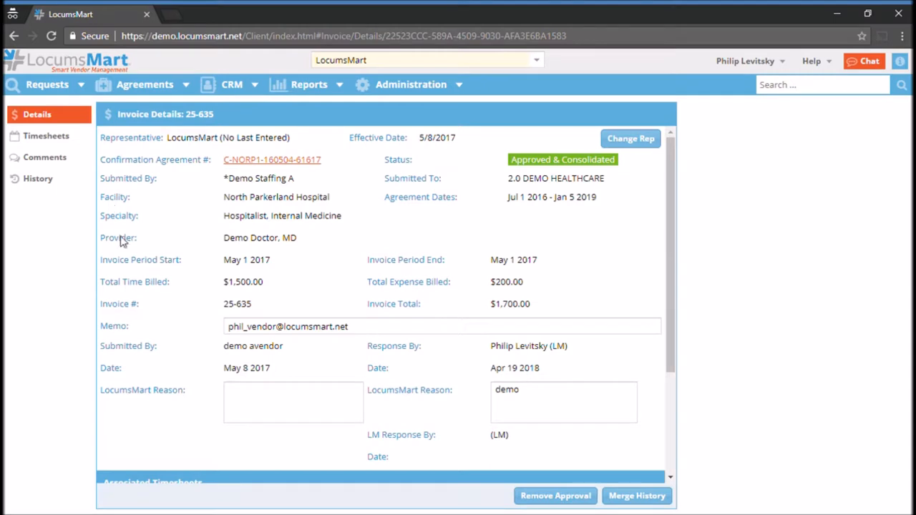
{"action": "scroll", "scroll_direction": "down", "scroll_amount": 3}
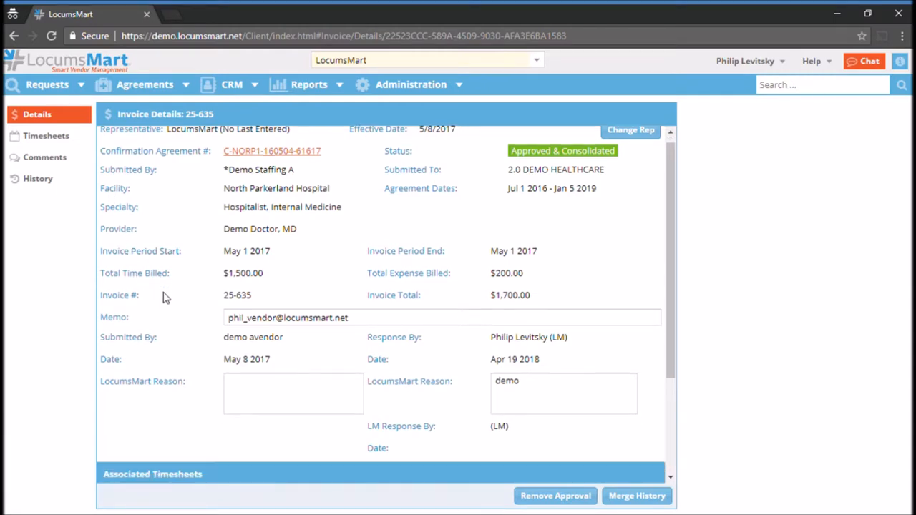
{"action": "scroll", "scroll_direction": "down", "scroll_amount": 3}
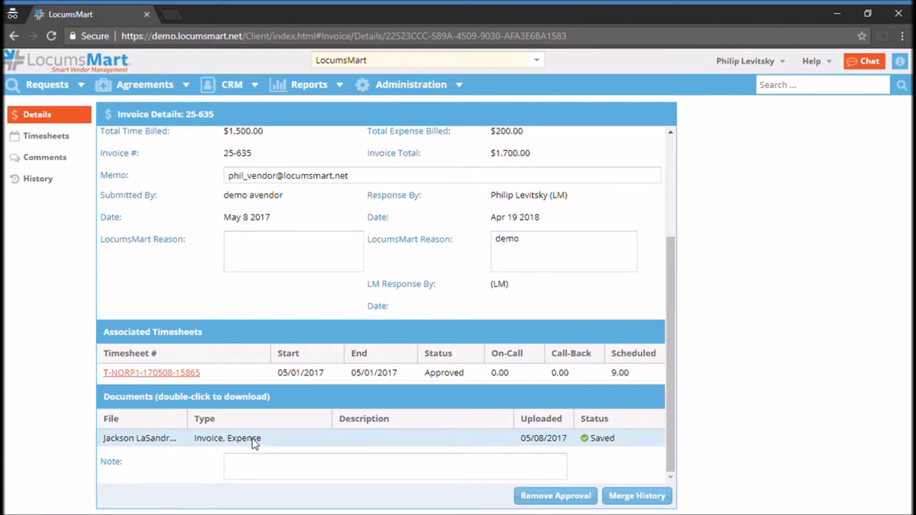
{"action": "mouse_move", "coordinate": [540, 414]}
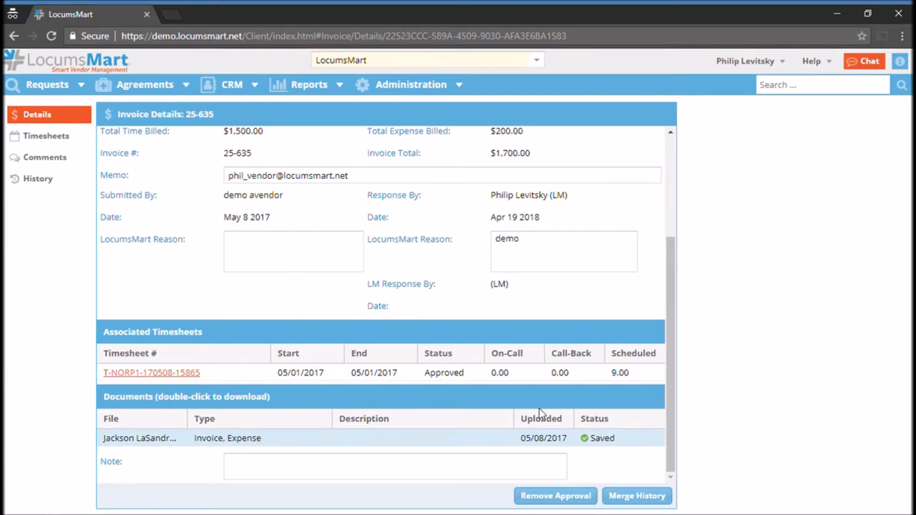
{"action": "mouse_move", "coordinate": [555, 495]}
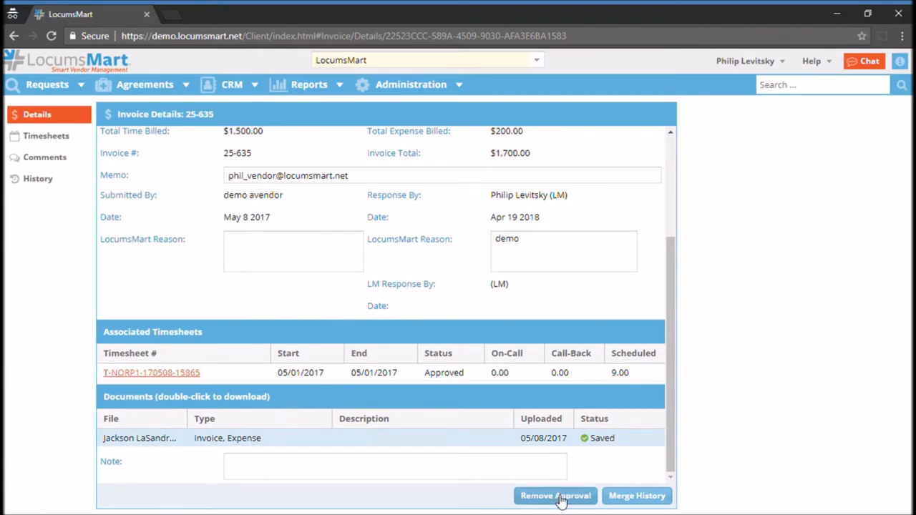
{"action": "left_click", "coordinate": [556, 496]}
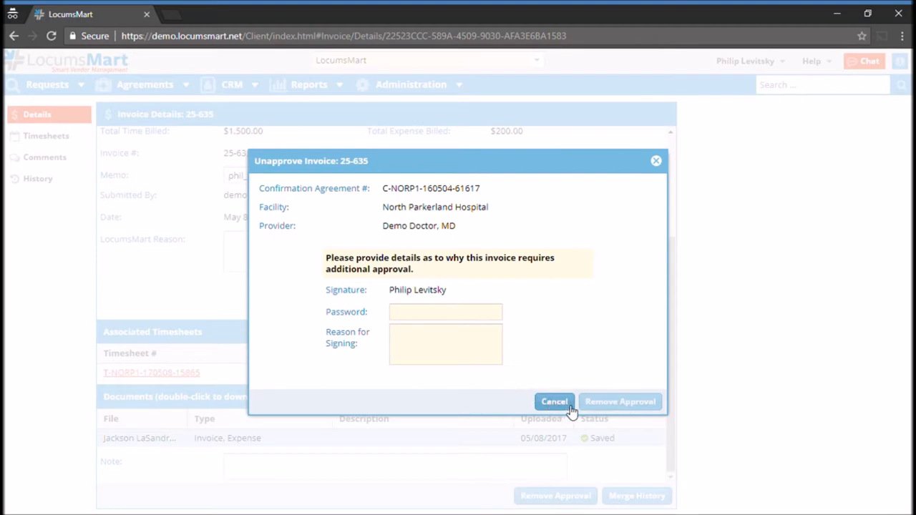
- Cancel the Unapprove Invoice dialog, leaving invoice 25-635 approved
{"action": "left_click", "coordinate": [555, 402]}
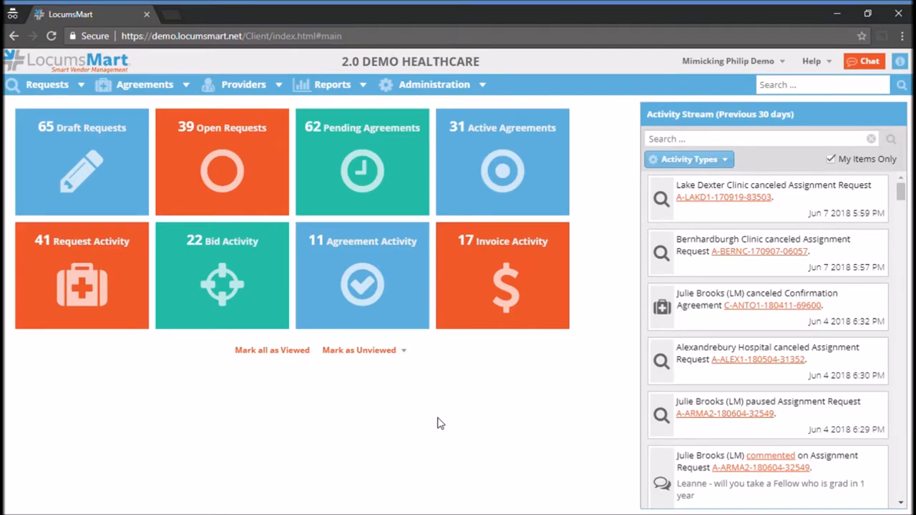
- Open submitted invoice 50045678 ($9,750) from the Invoice Activity list
{"action": "left_click", "coordinate": [502, 276]}
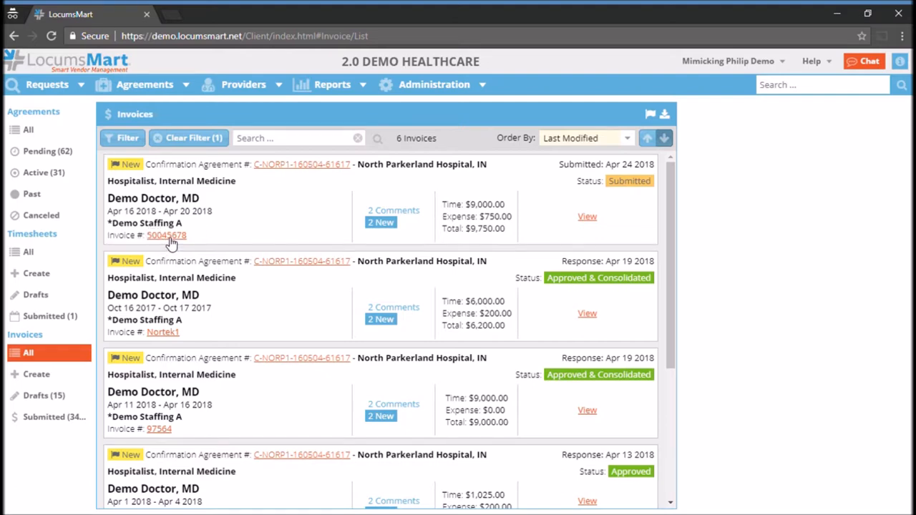
{"action": "left_click", "coordinate": [166, 235]}
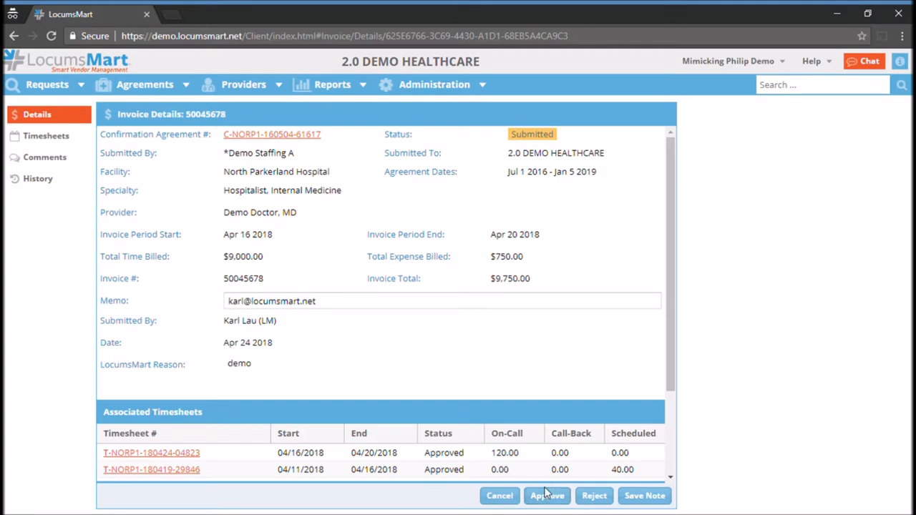
- Approve invoice 50045678, signing off with the account password
{"action": "left_click", "coordinate": [547, 496]}
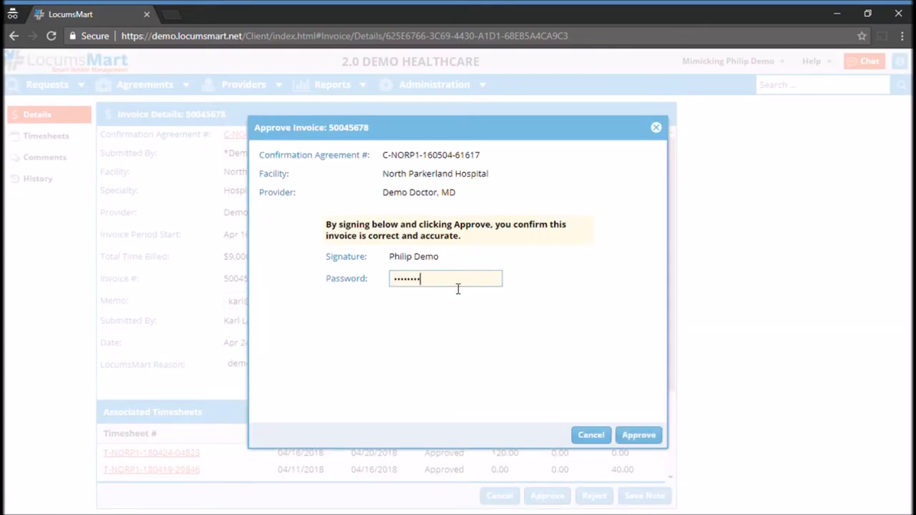
{"action": "left_click", "coordinate": [639, 434]}
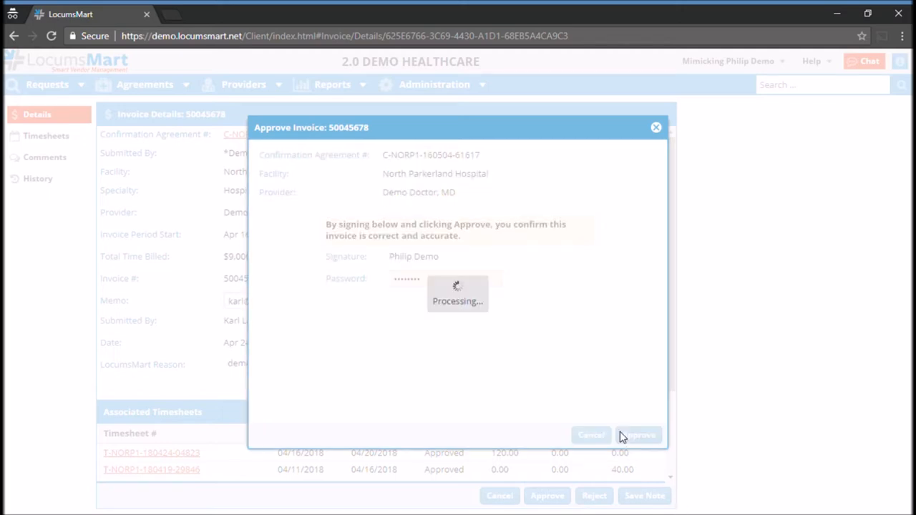
{"action": "left_click", "coordinate": [638, 436]}
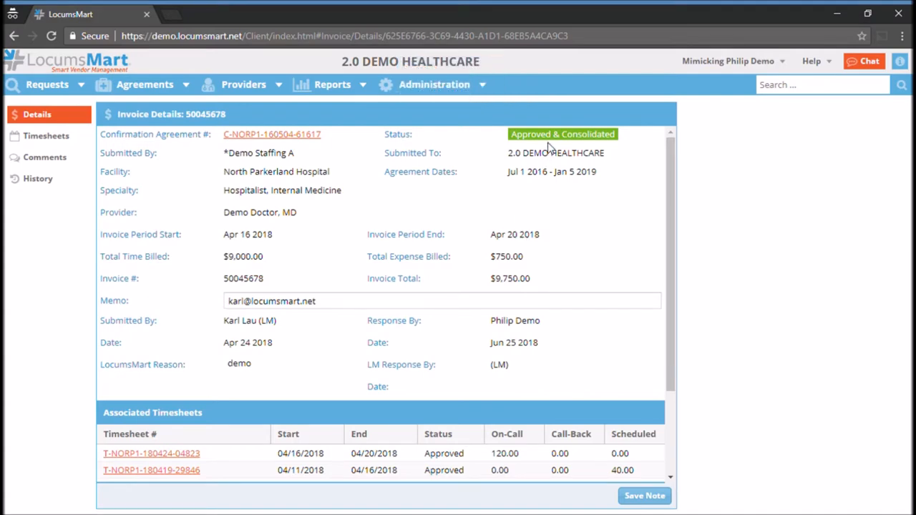
{"action": "mouse_move", "coordinate": [356, 106]}
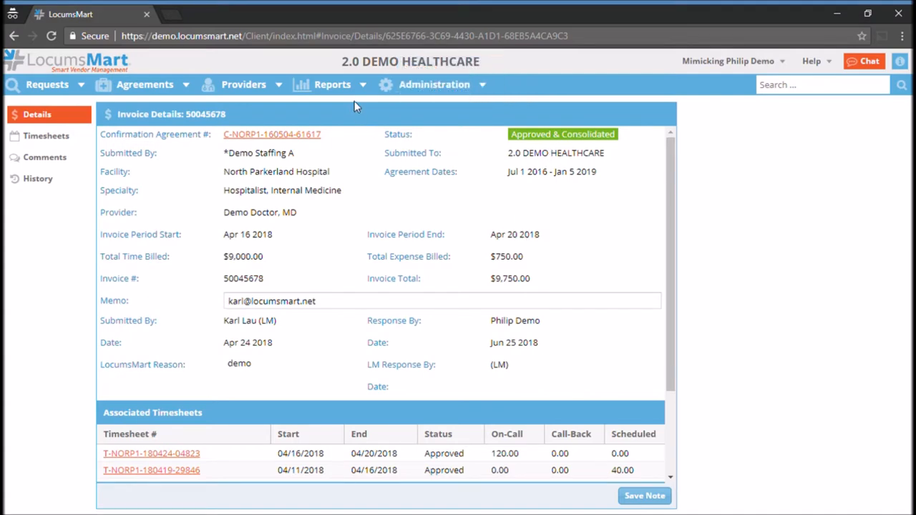
{"action": "left_click", "coordinate": [434, 84]}
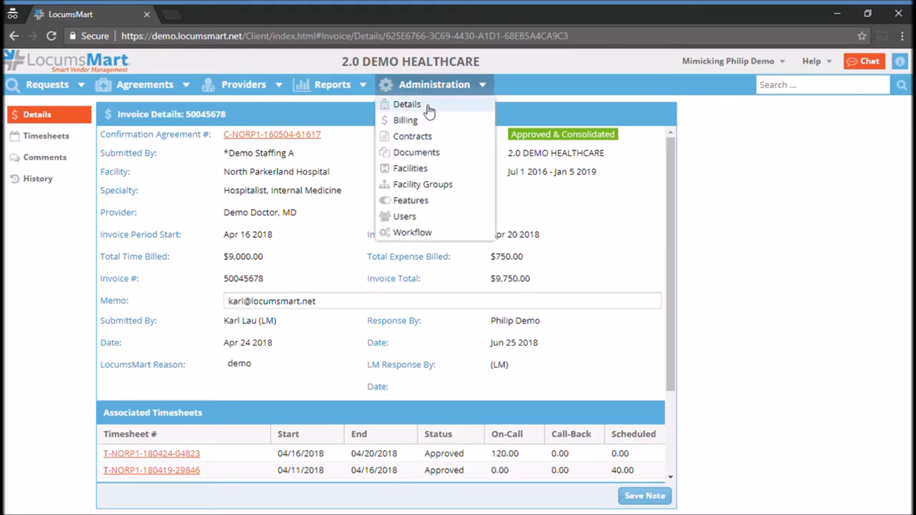
- Check 50045678 pending in Billing's vendor invoices, then view Consolidated invoices
{"action": "left_click", "coordinate": [405, 119]}
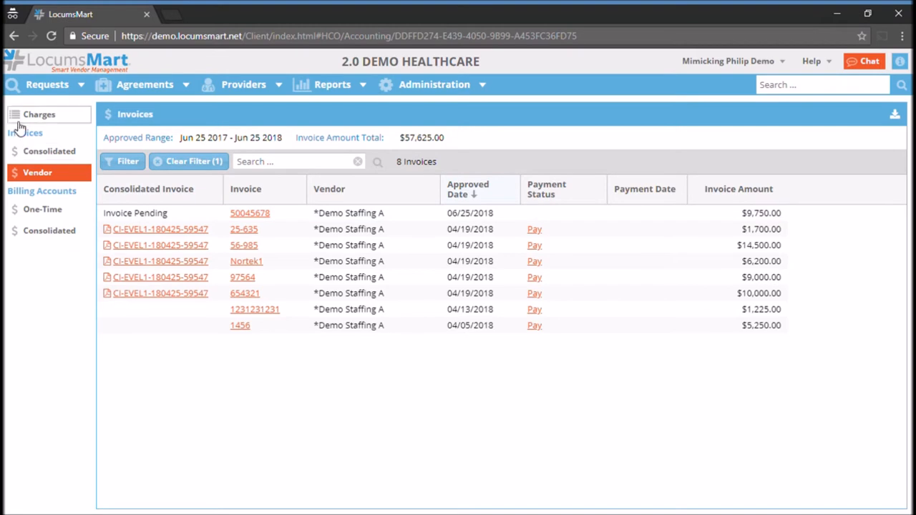
{"action": "left_click", "coordinate": [49, 151]}
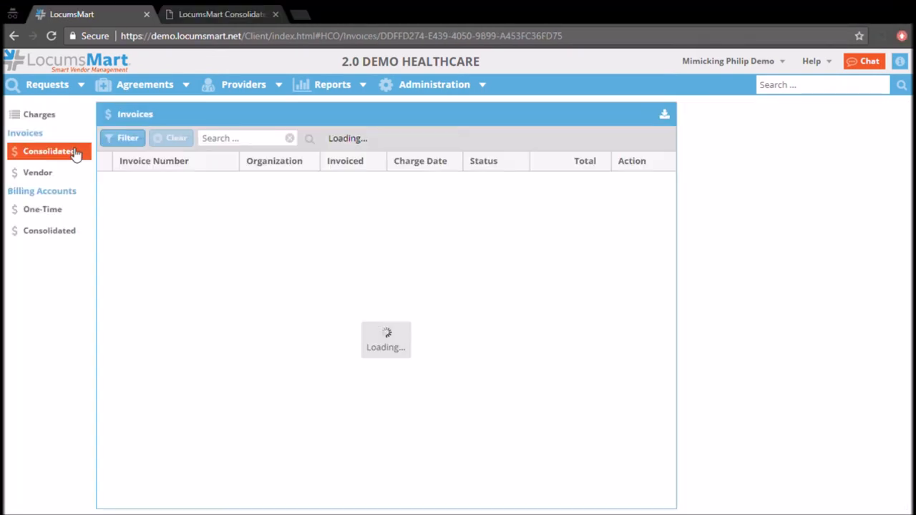
{"action": "left_click", "coordinate": [49, 151]}
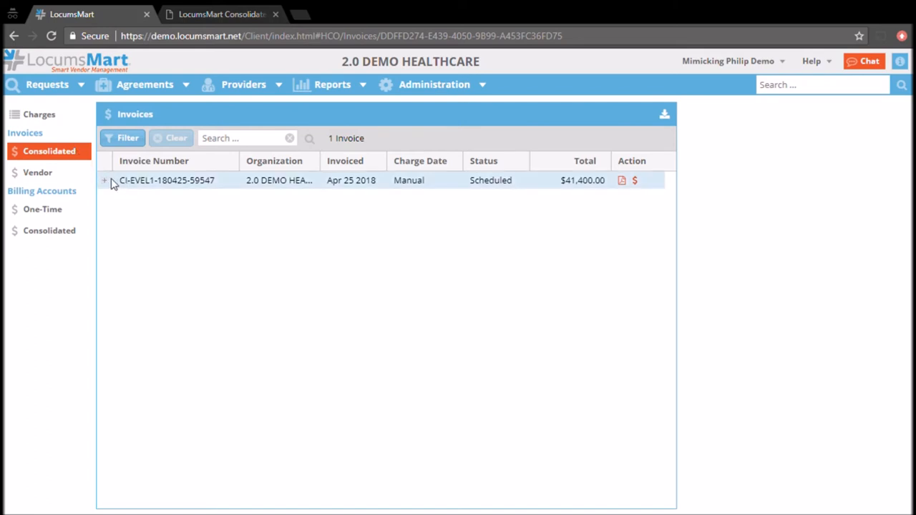
{"action": "left_click", "coordinate": [105, 180]}
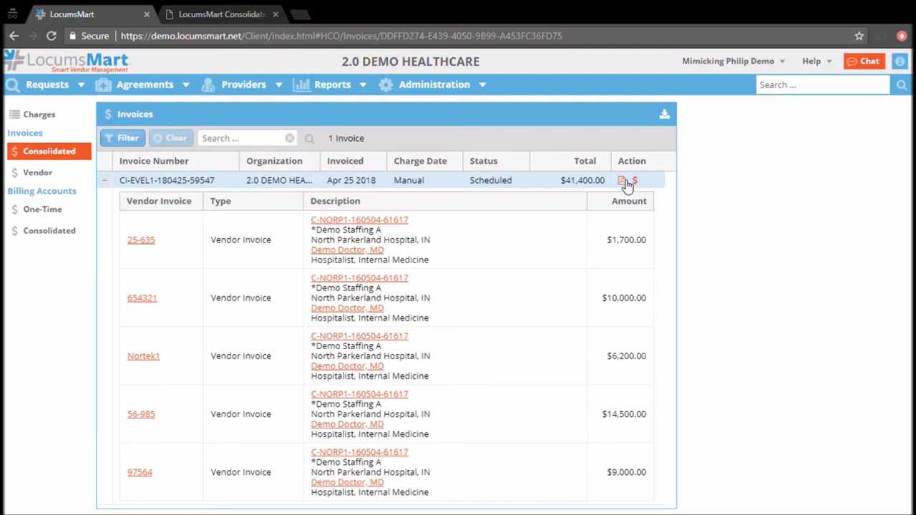
{"action": "mouse_move", "coordinate": [629, 184]}
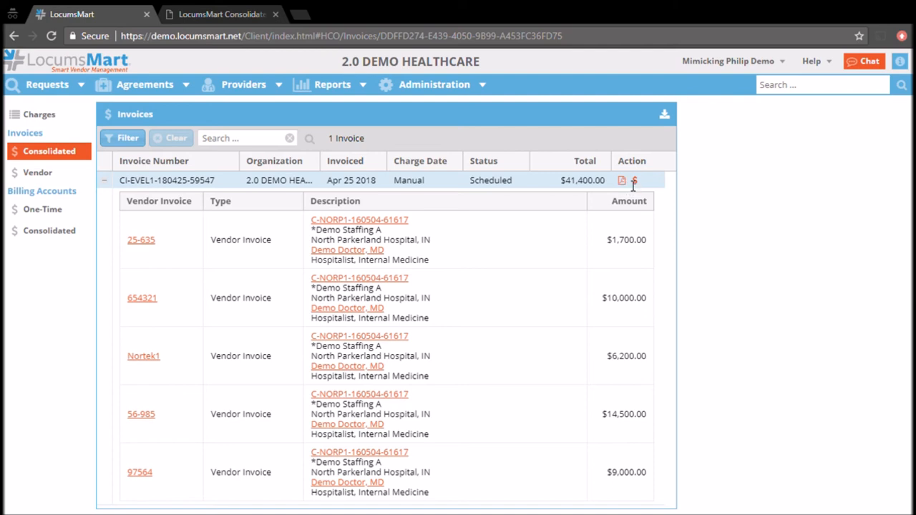
{"action": "mouse_move", "coordinate": [636, 181]}
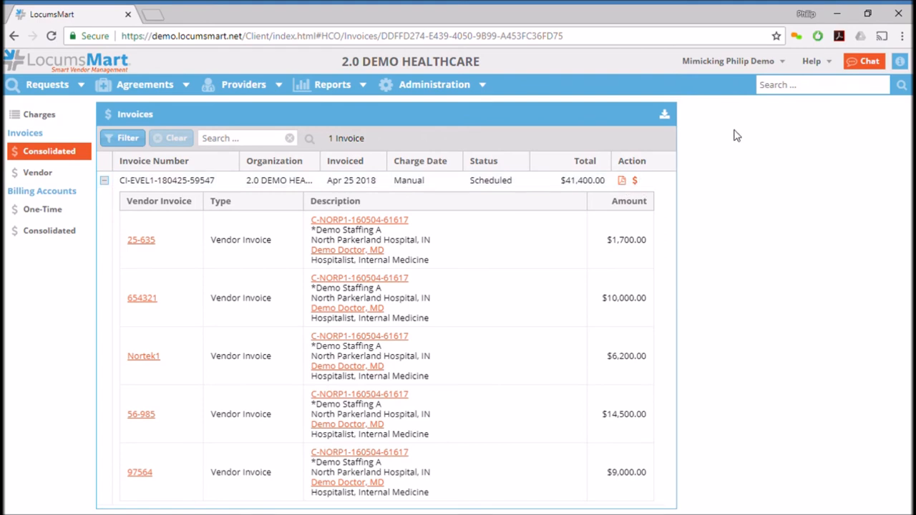
{"action": "left_click", "coordinate": [866, 61]}
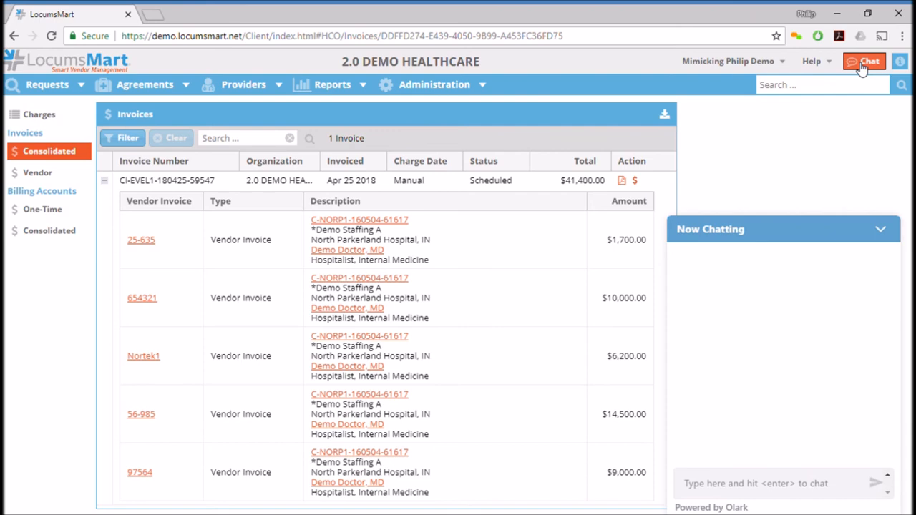